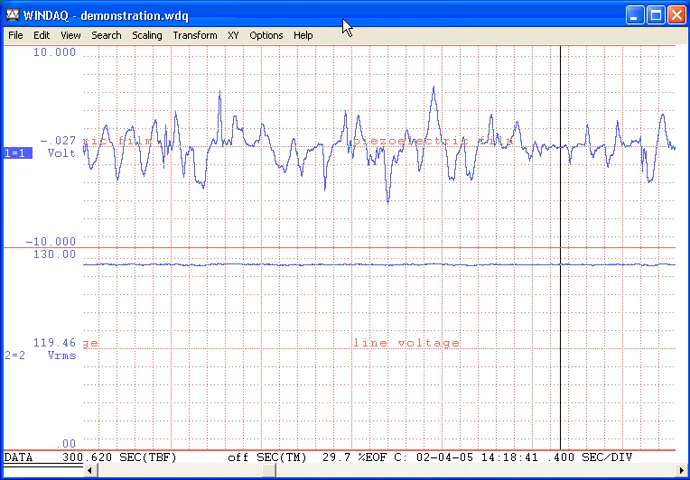
mouse_move(193, 467)
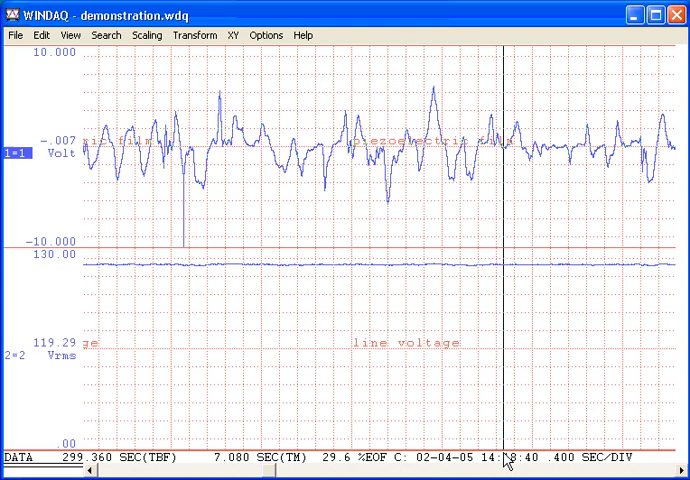
- Save the marked range to the Desktop as Spreadsheet print (CSV) demonstration.csv
click(12, 35)
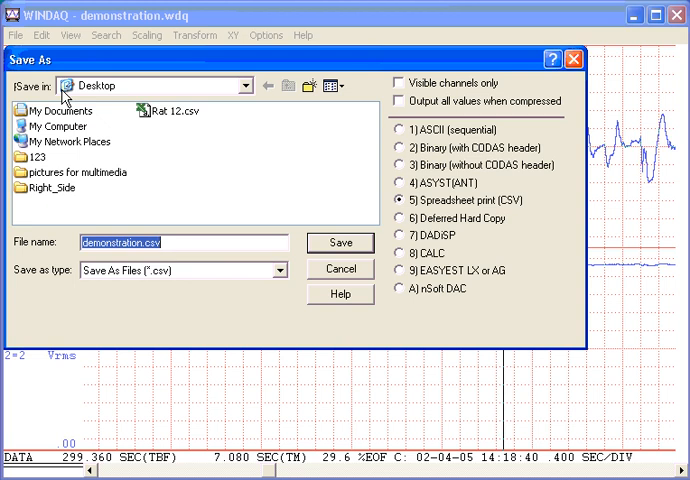
mouse_move(404, 209)
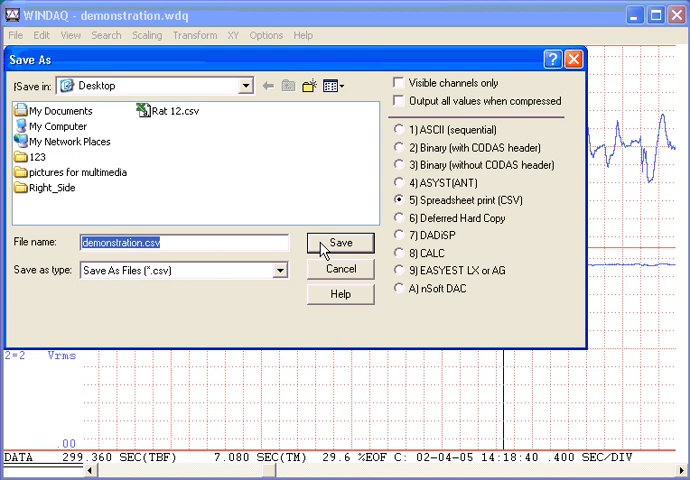
click(340, 242)
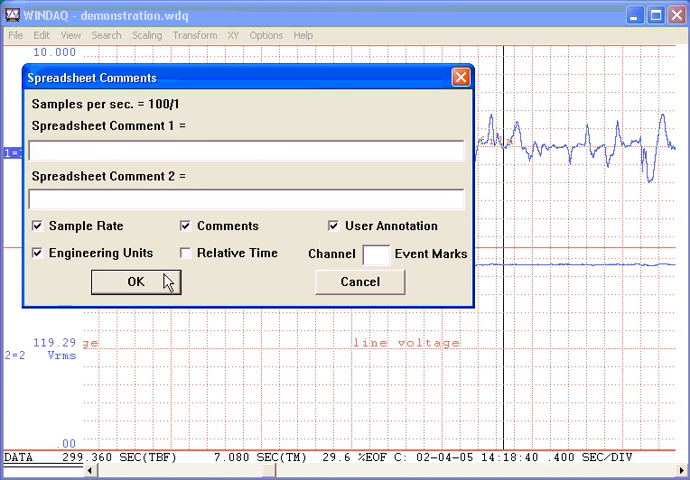
- Accept Sample Rate, Comments, User Annotation and Engineering Units, then minimize WINDAQ
click(135, 282)
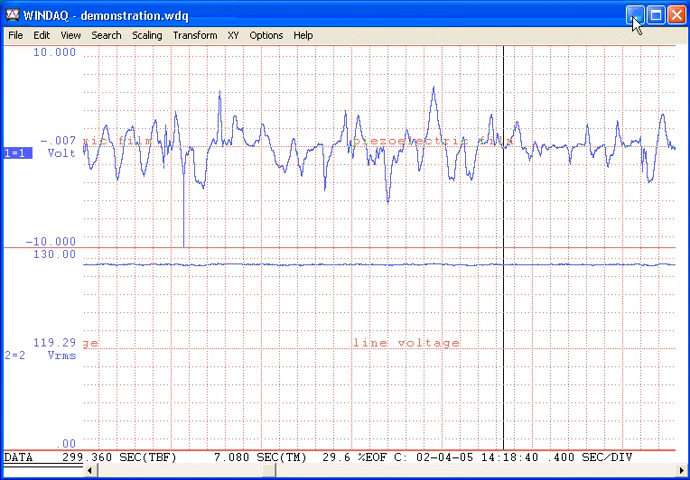
click(674, 11)
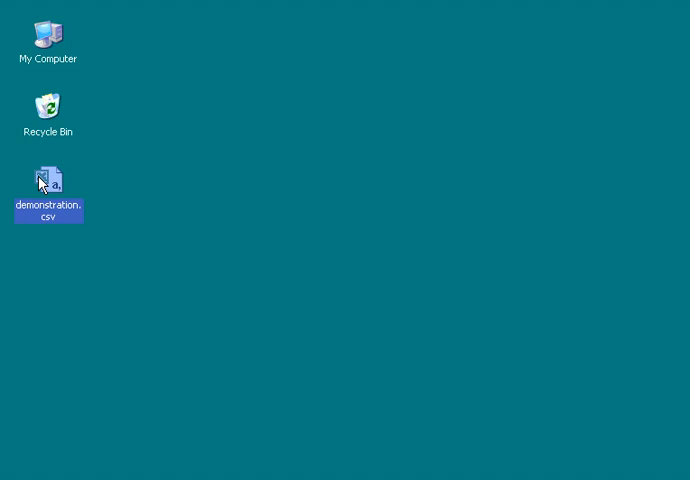
- Launch Excel on the demonstration.csv desktop icon
double_click(48, 178)
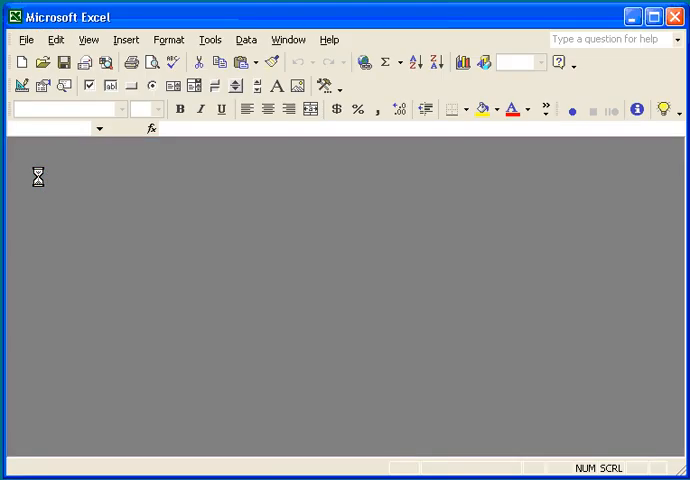